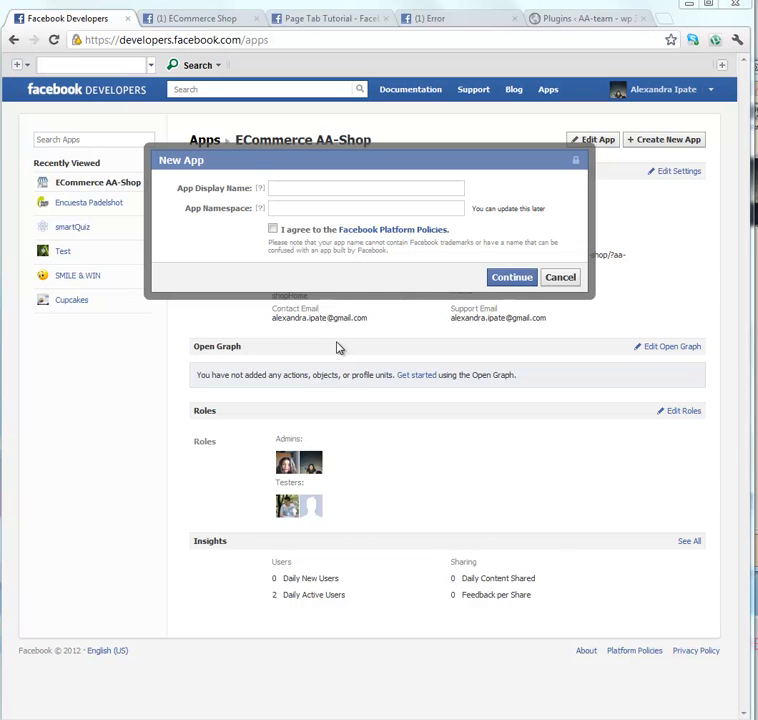
pyautogui.moveTo(338, 348)
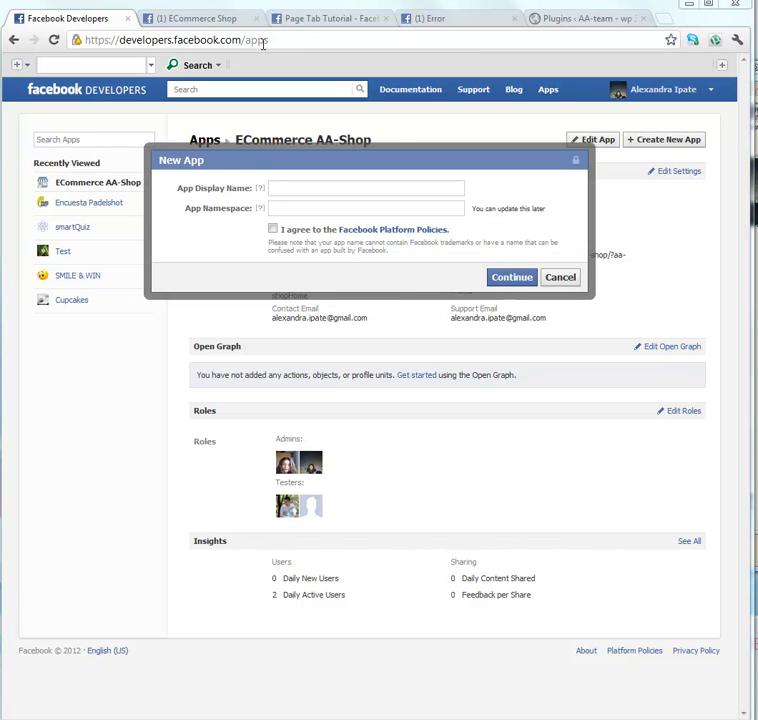
pyautogui.moveTo(716, 154)
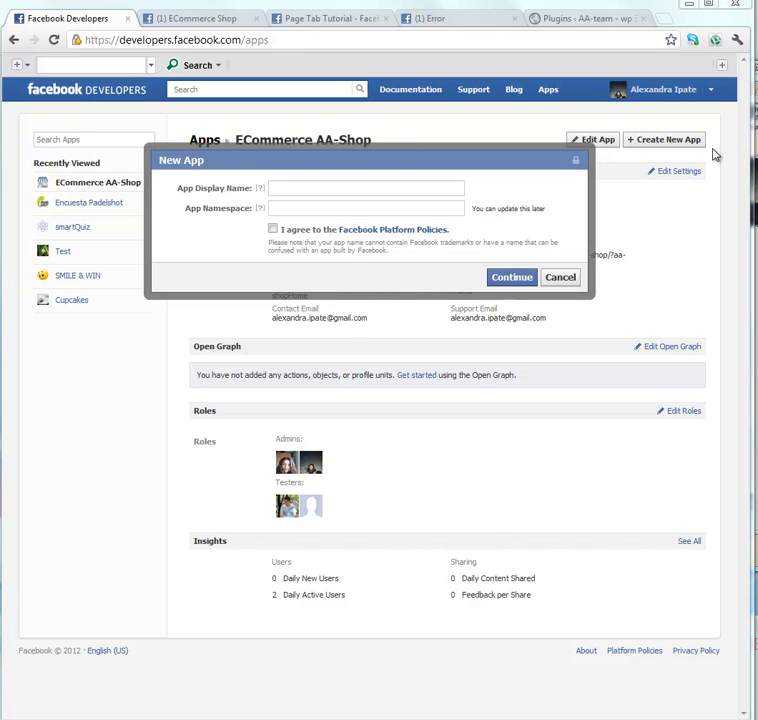
pyautogui.moveTo(676, 160)
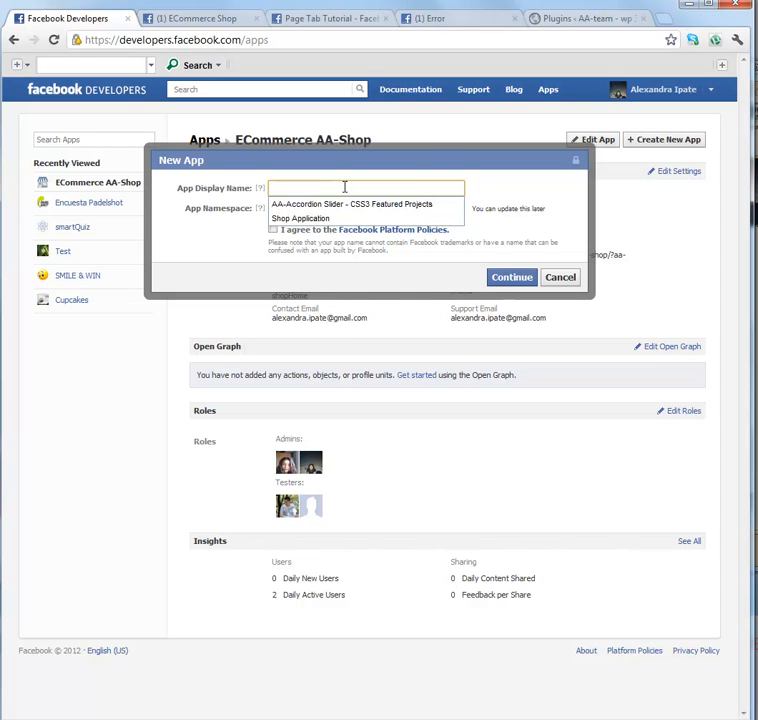
# Enter display name 'Shop app' and namespace 'shopapplication', accept the Platform Policies and continue
pyautogui.write('Shop app')
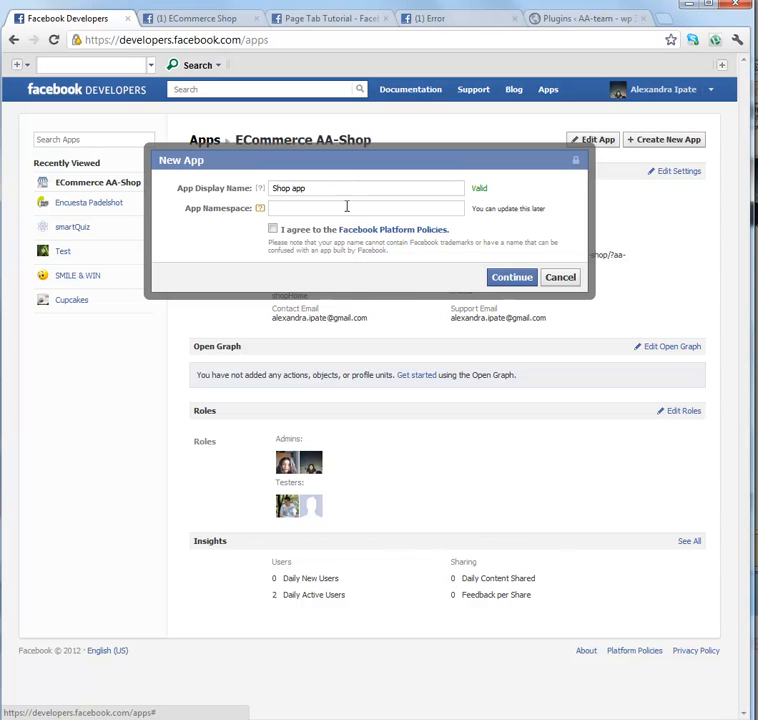
pyautogui.write('shopapplication')
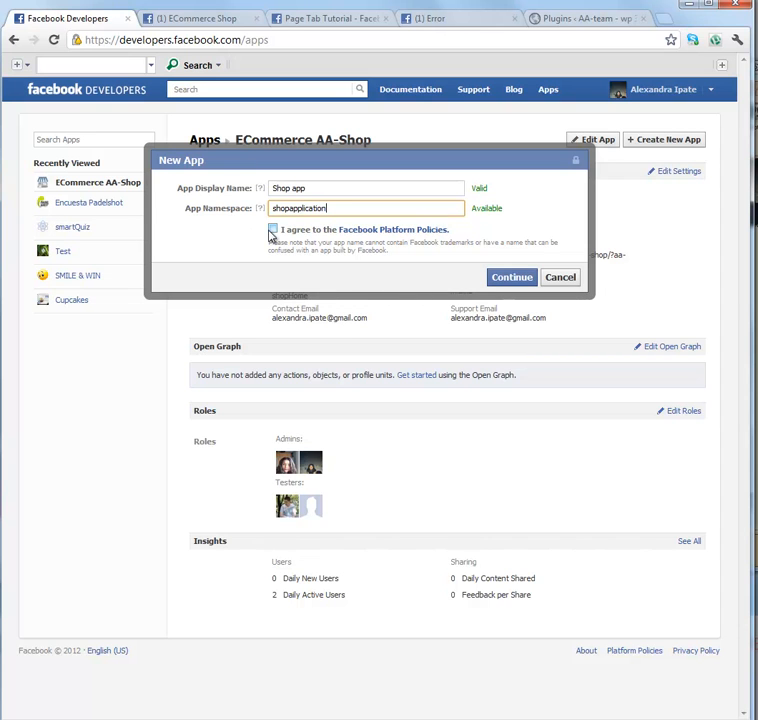
pyautogui.click(272, 230)
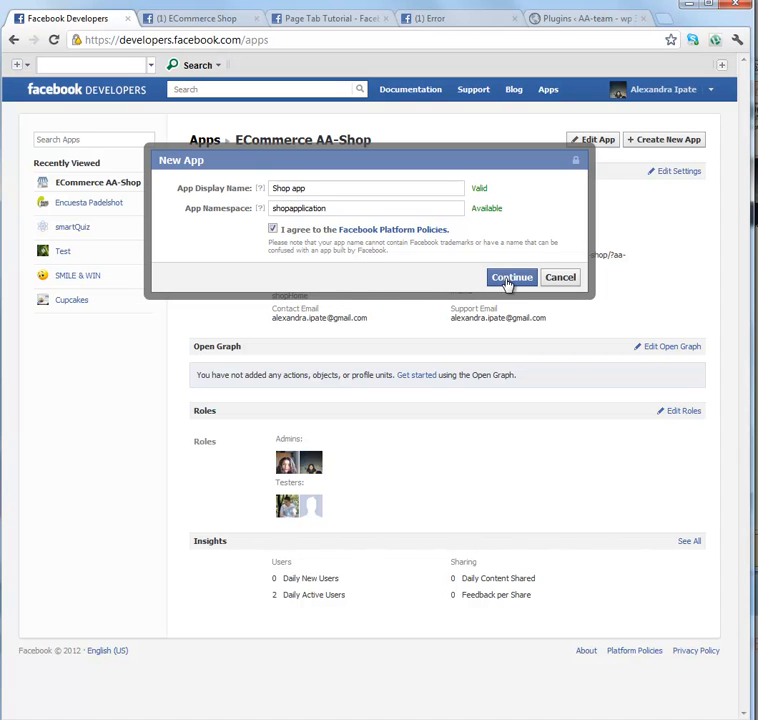
pyautogui.click(512, 276)
pyautogui.write('f')
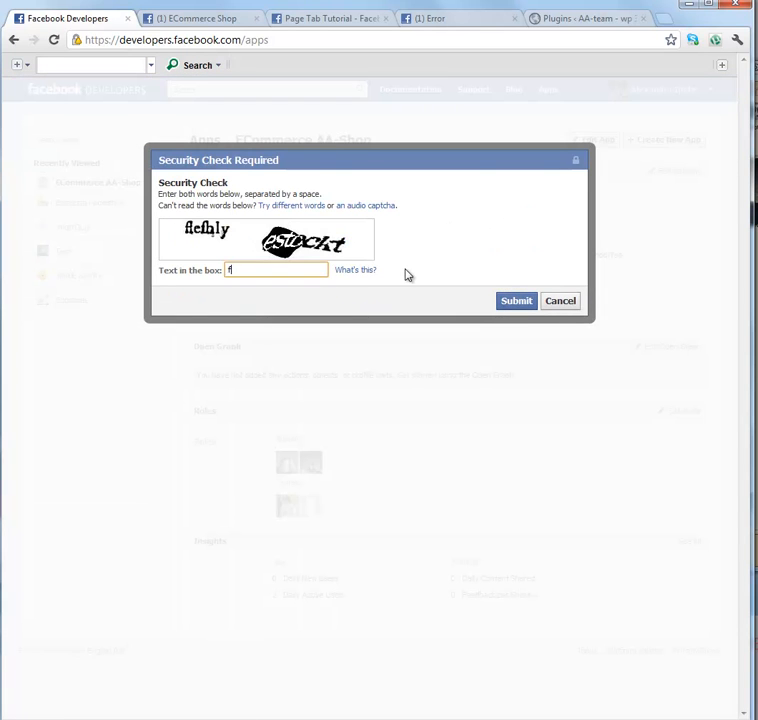
# Answer the captcha words and submit the security check
pyautogui.write('lefhy estockt')
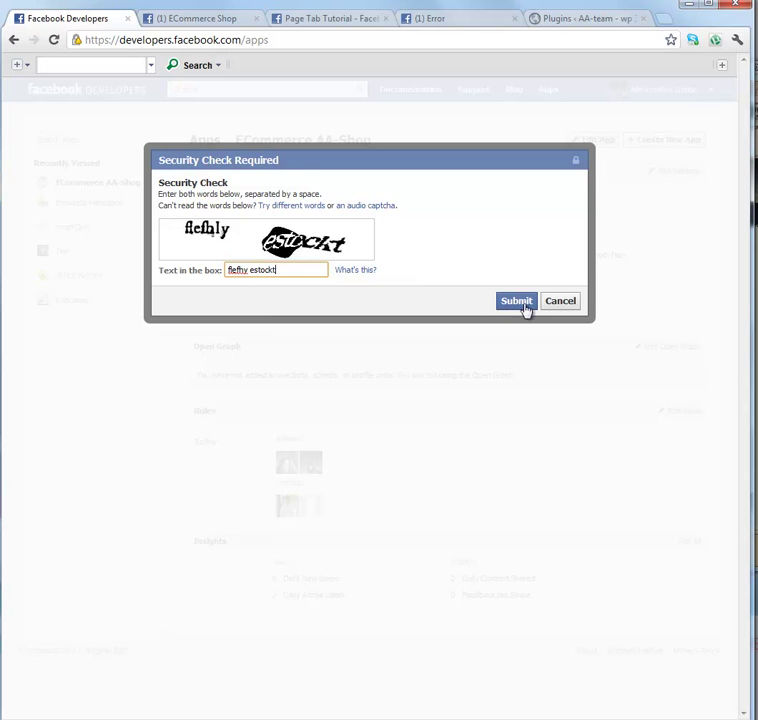
pyautogui.click(516, 300)
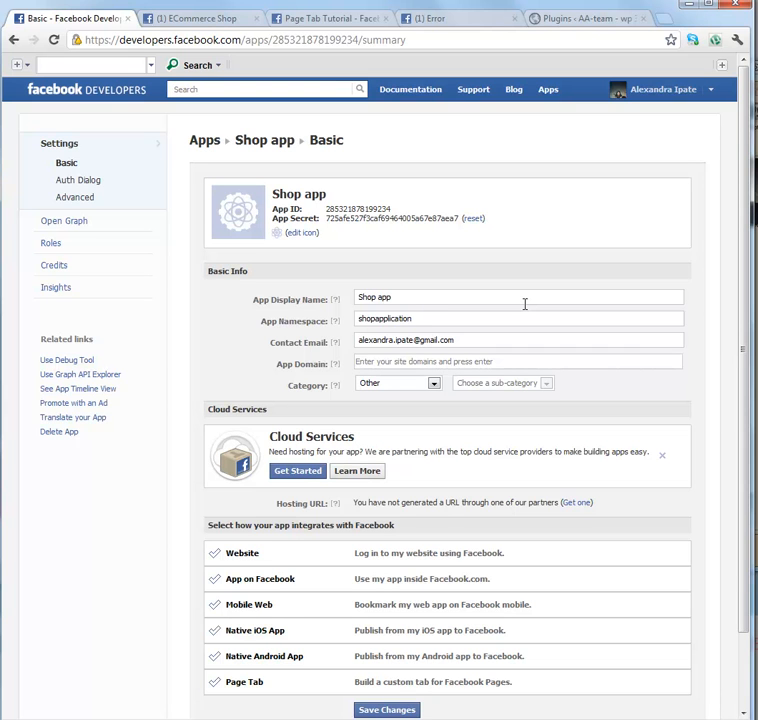
pyautogui.moveTo(314, 250)
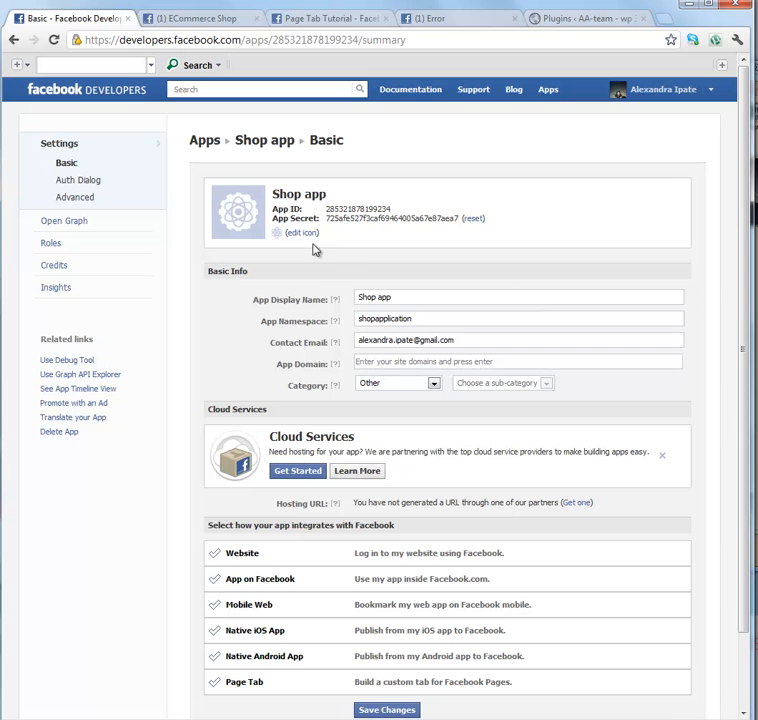
pyautogui.moveTo(346, 206)
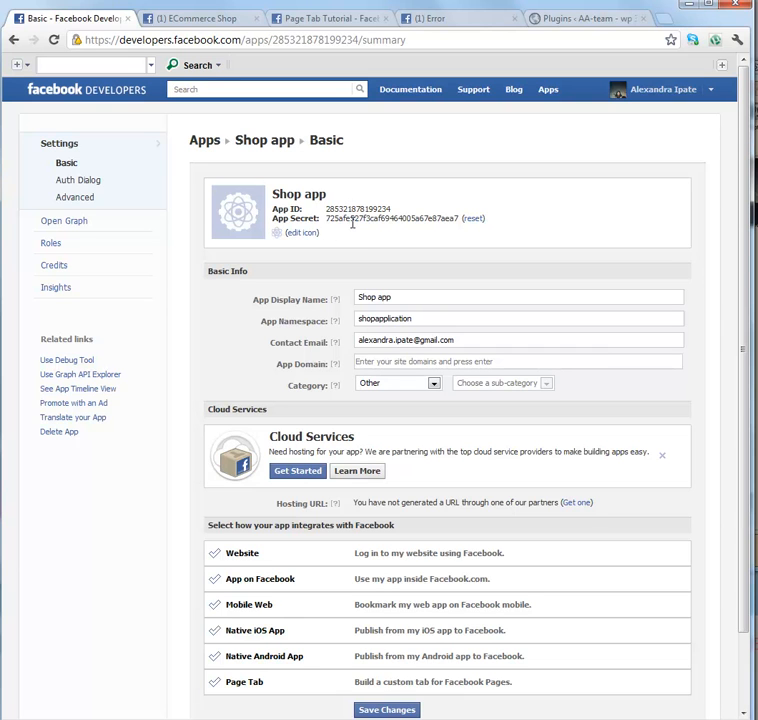
pyautogui.moveTo(300, 232)
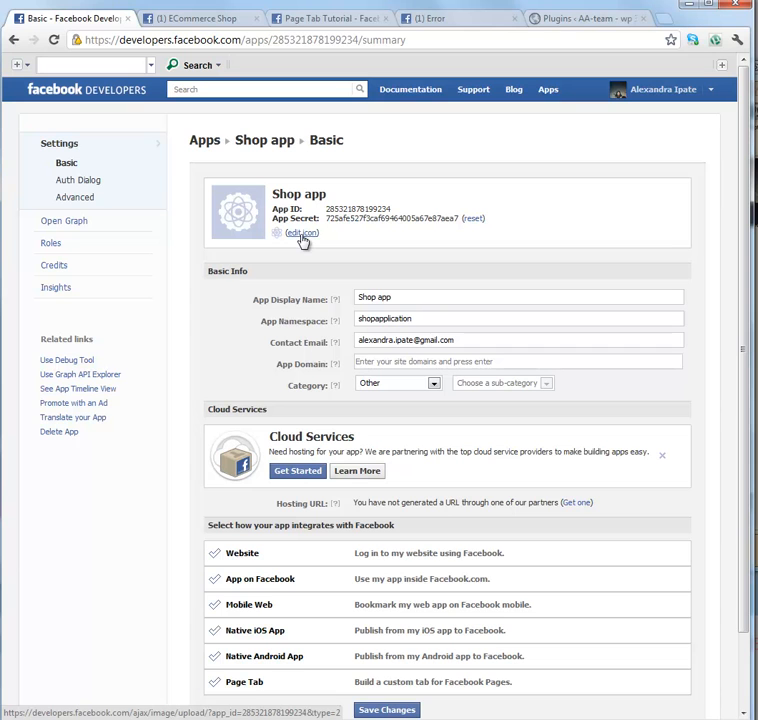
pyautogui.click(300, 232)
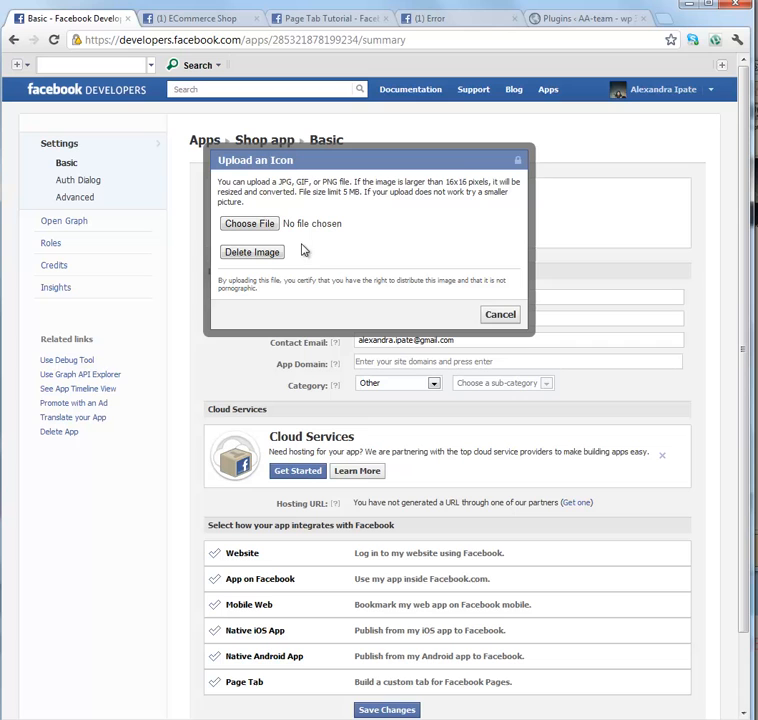
pyautogui.moveTo(448, 180)
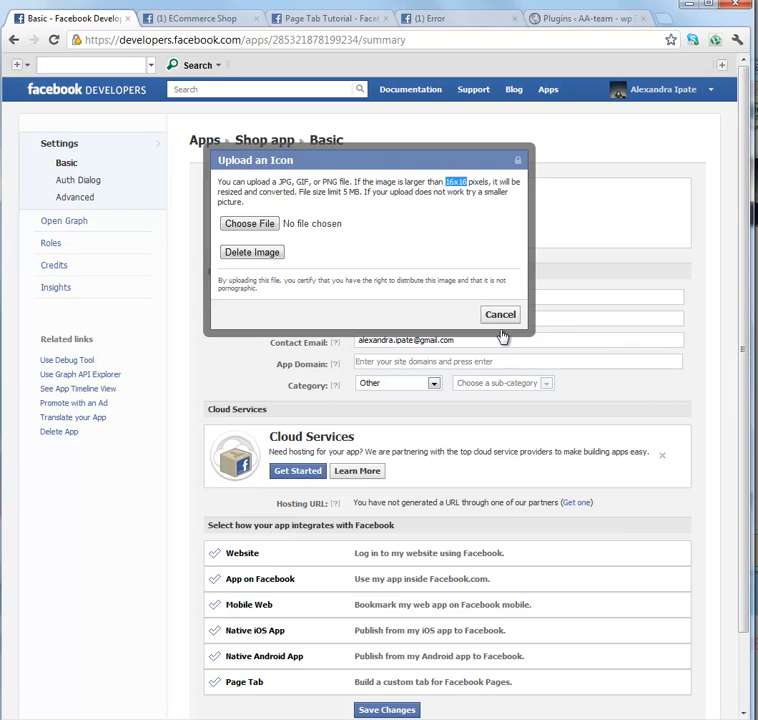
pyautogui.click(500, 314)
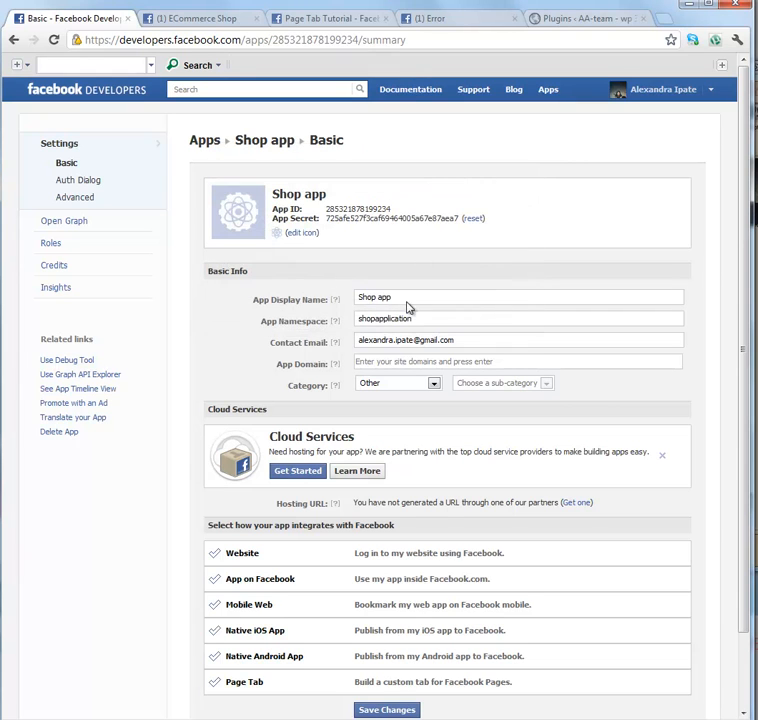
pyautogui.moveTo(290, 312)
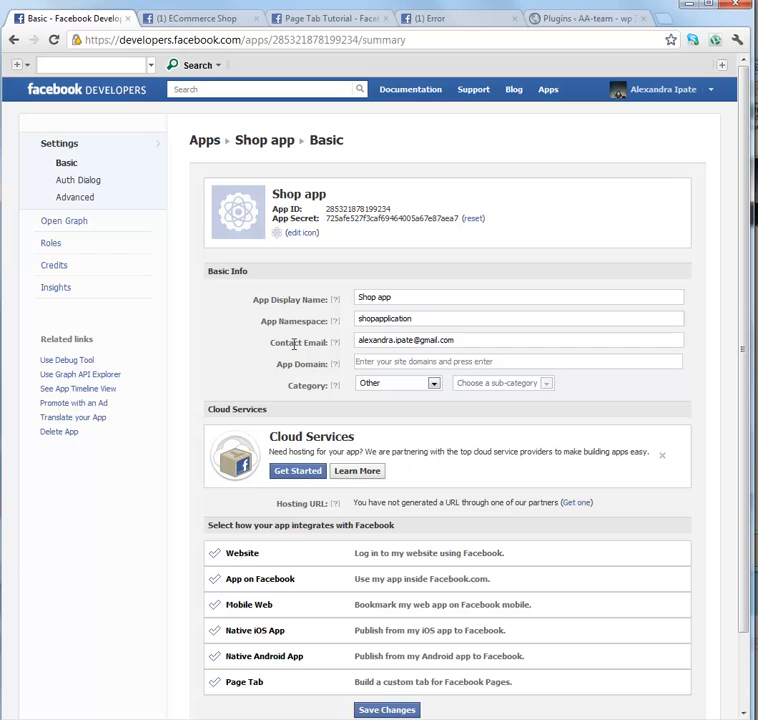
# Fill the App Domains field with the website's domain
pyautogui.click(518, 360)
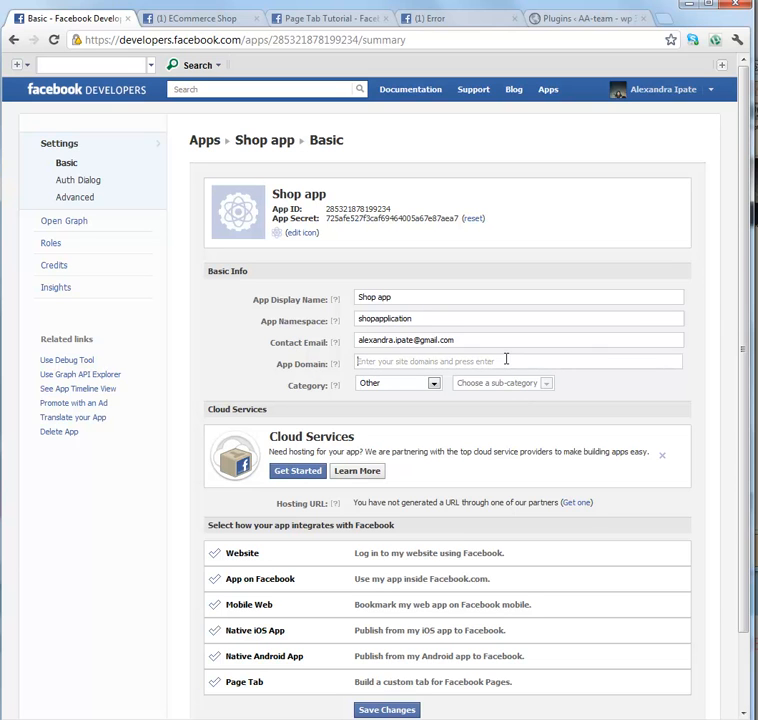
pyautogui.moveTo(504, 360)
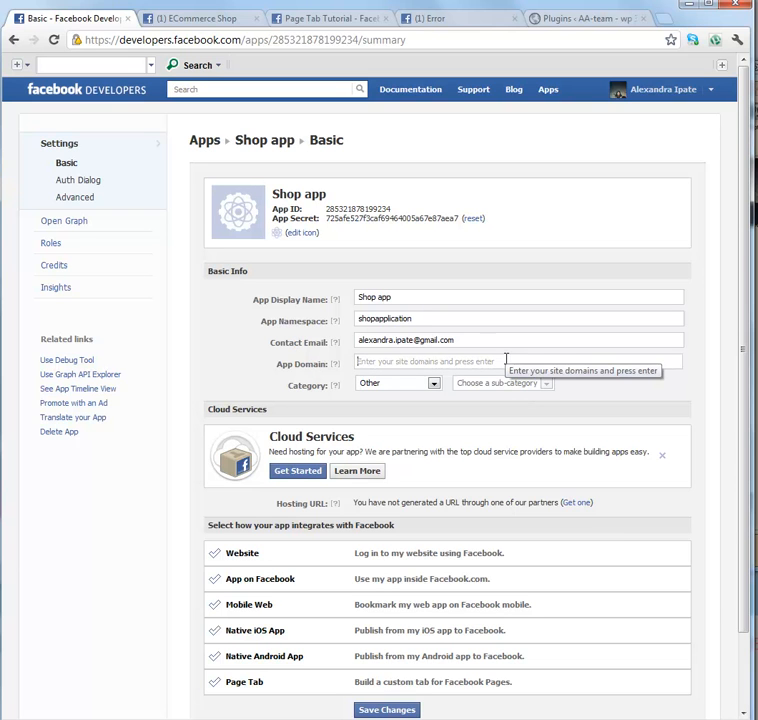
pyautogui.write('alexan')
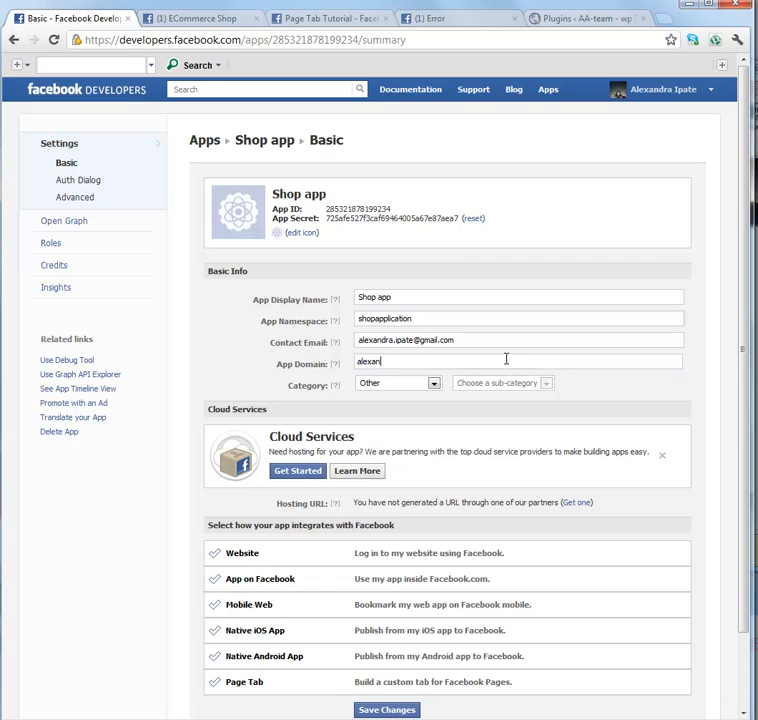
pyautogui.write('draipate.com')
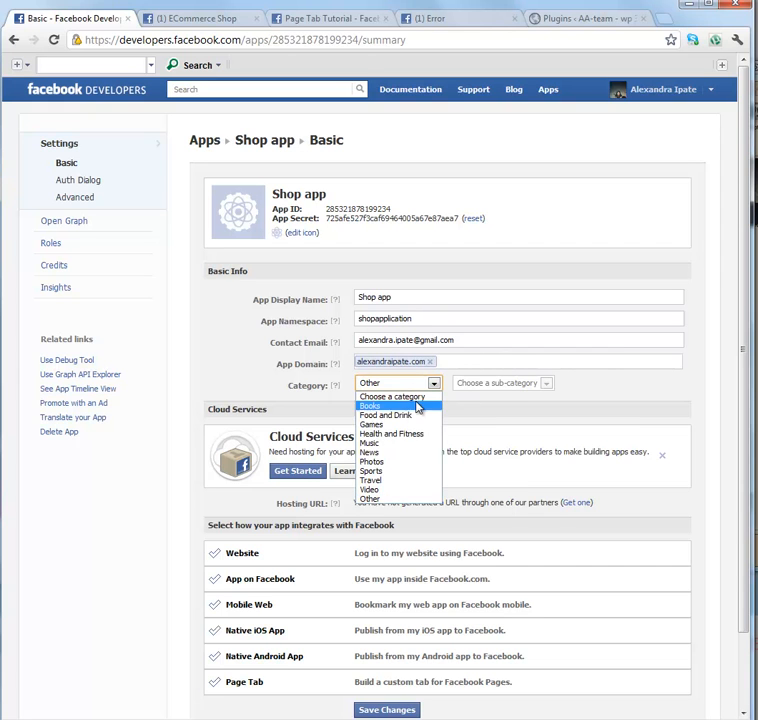
# Choose Music from the Category list
pyautogui.click(372, 442)
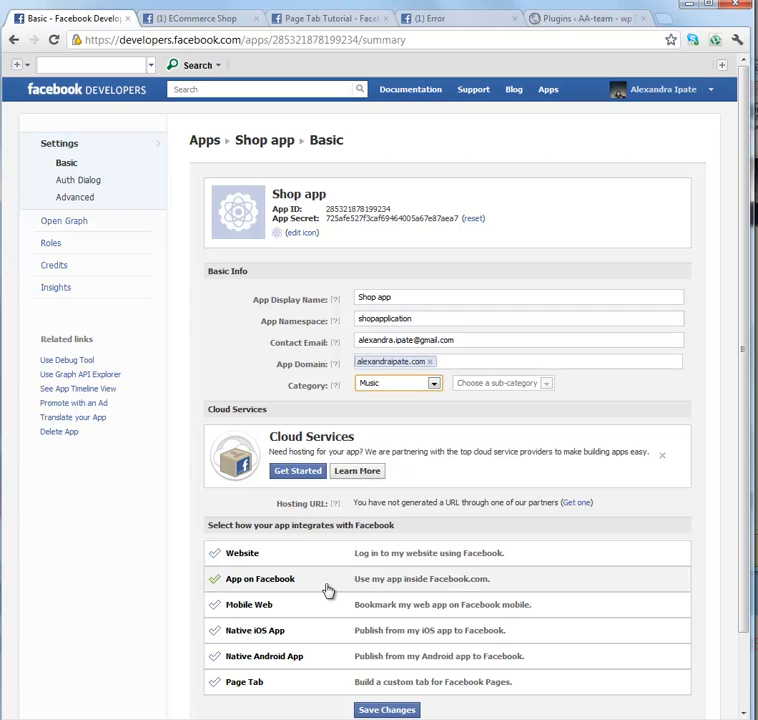
pyautogui.moveTo(368, 636)
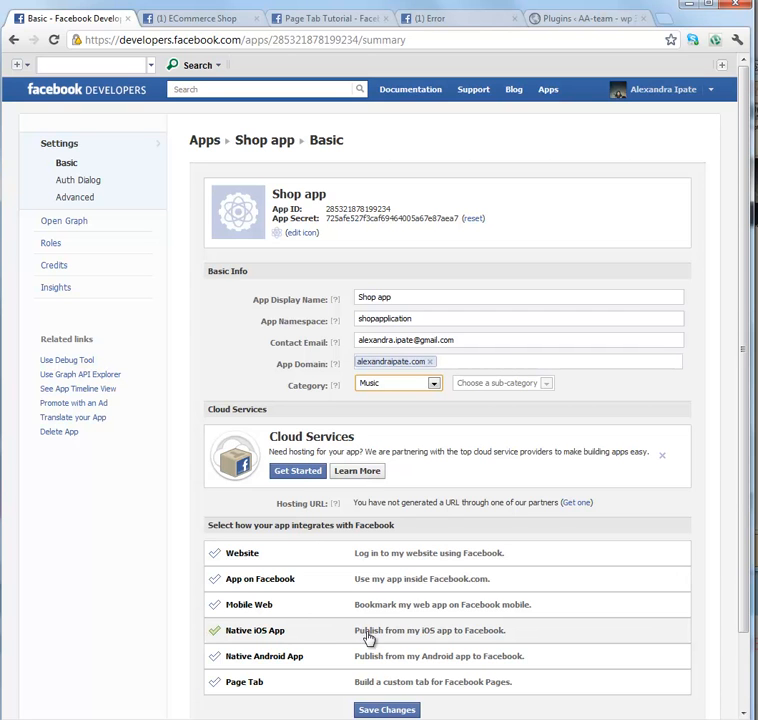